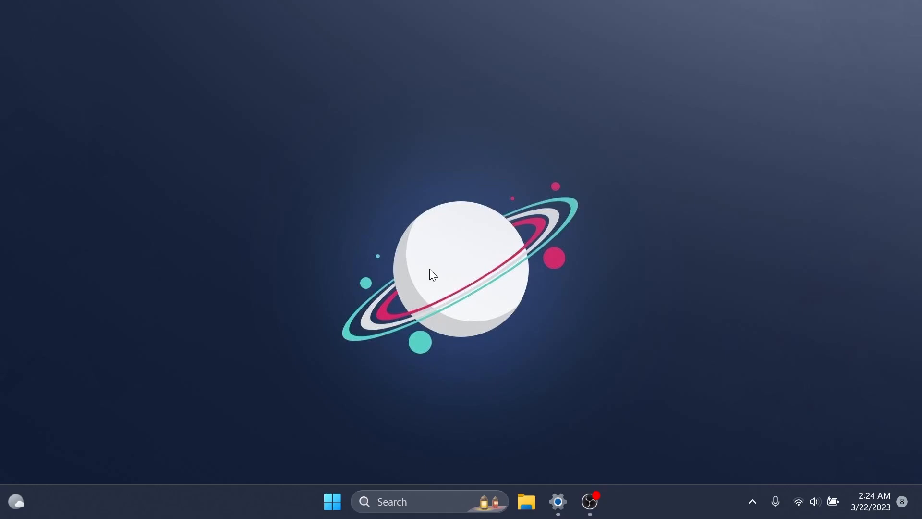
Step: Open the Start menu showing pinned Edge, Office, Calculator and recommended Discord, OBS Studio
click(558, 501)
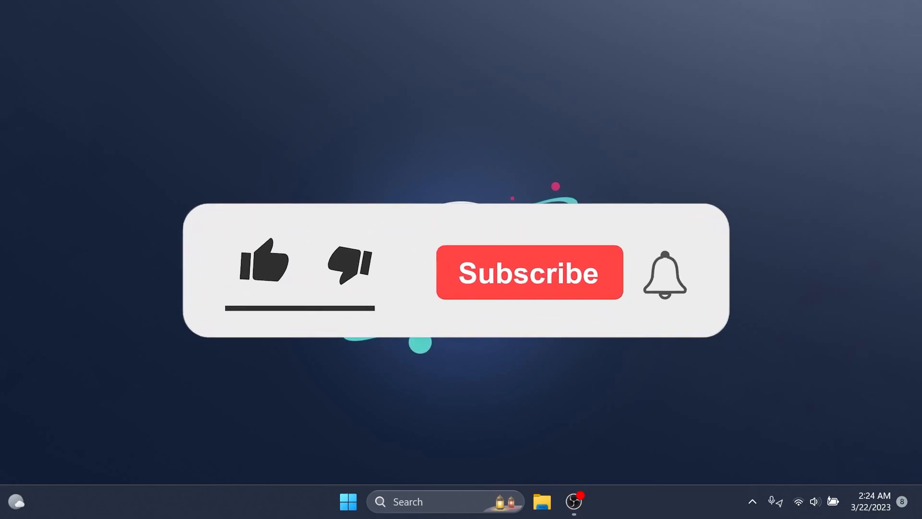
click(264, 262)
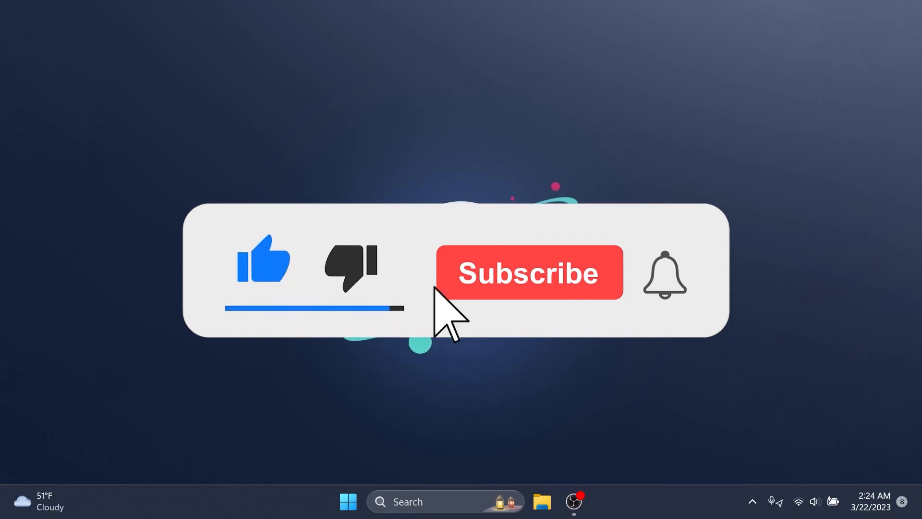
click(527, 272)
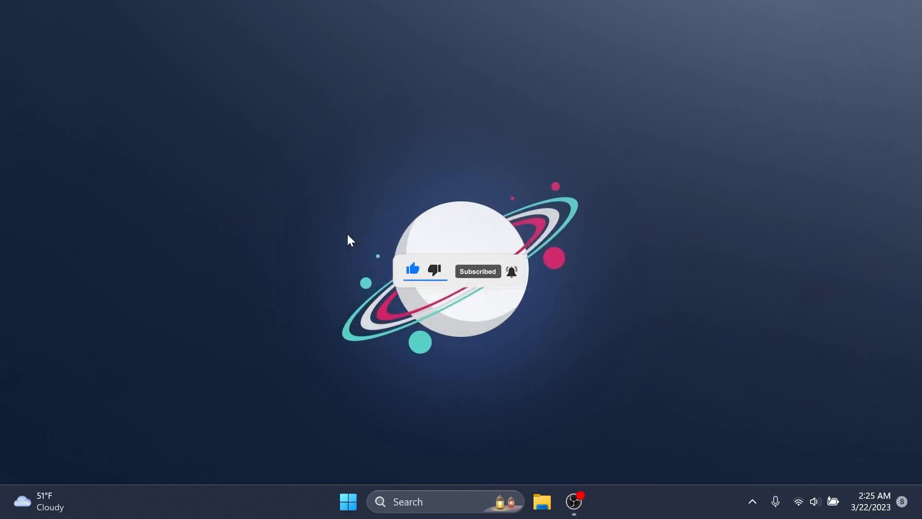
mouse_move(366, 432)
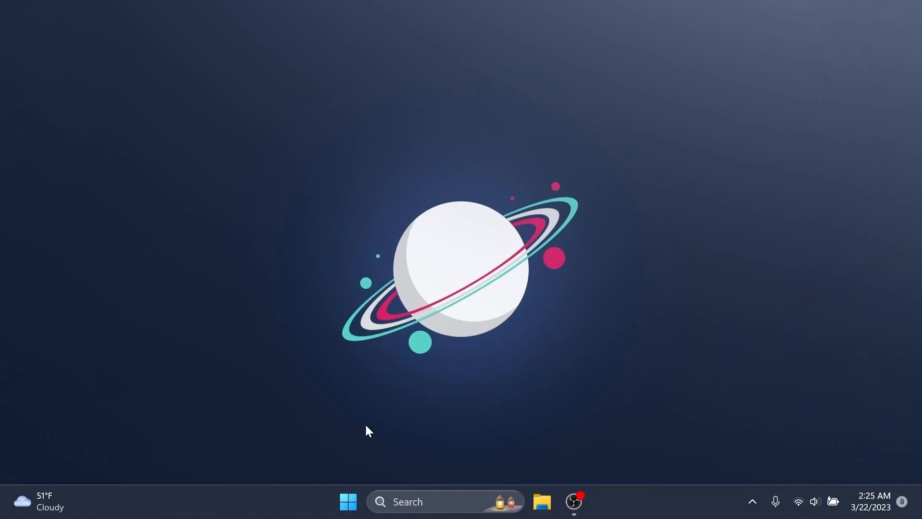
click(348, 501)
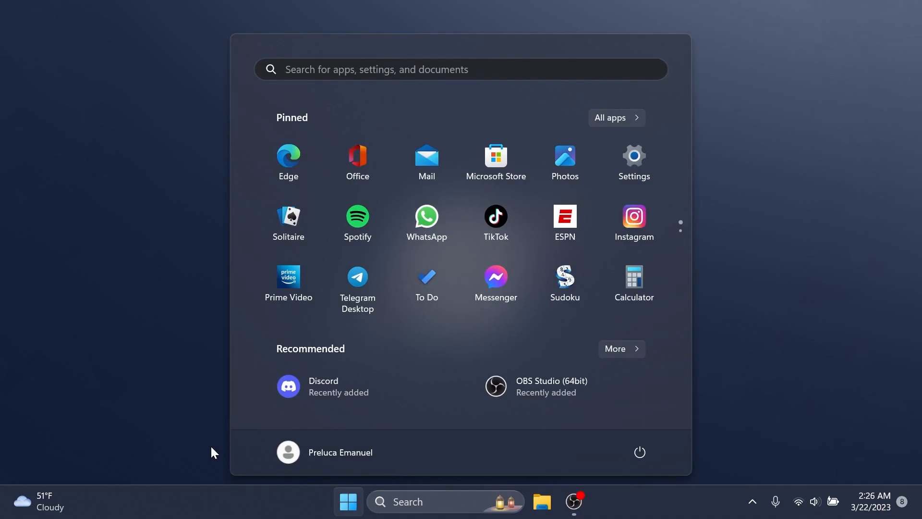
Step: Dismiss the Start menu to return to the ringed-planet wallpaper desktop
click(288, 451)
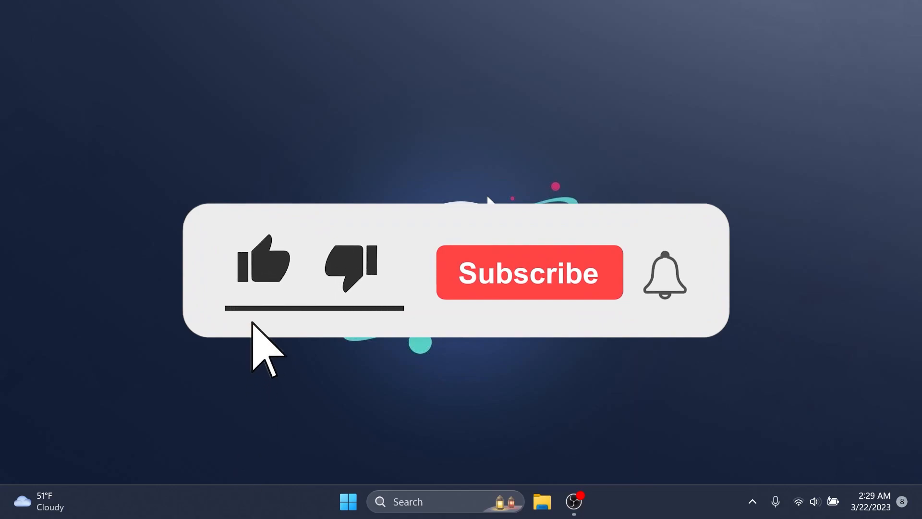
click(527, 272)
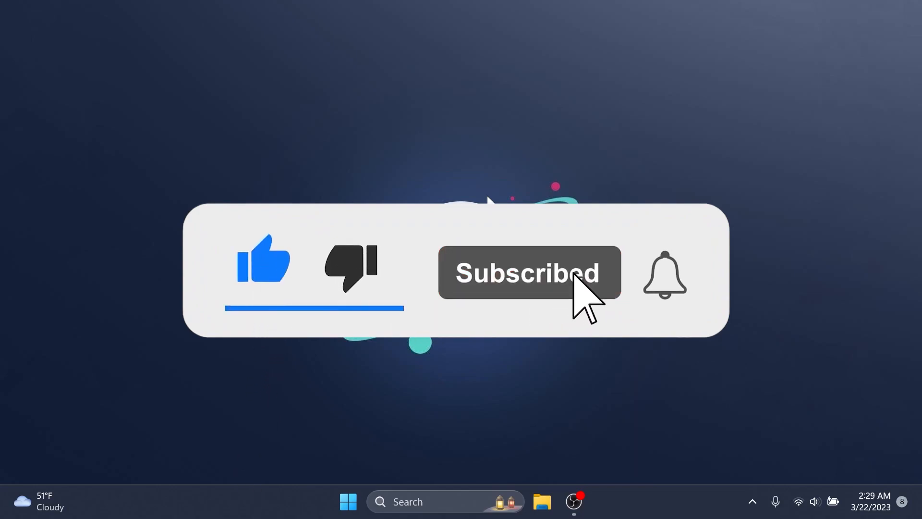